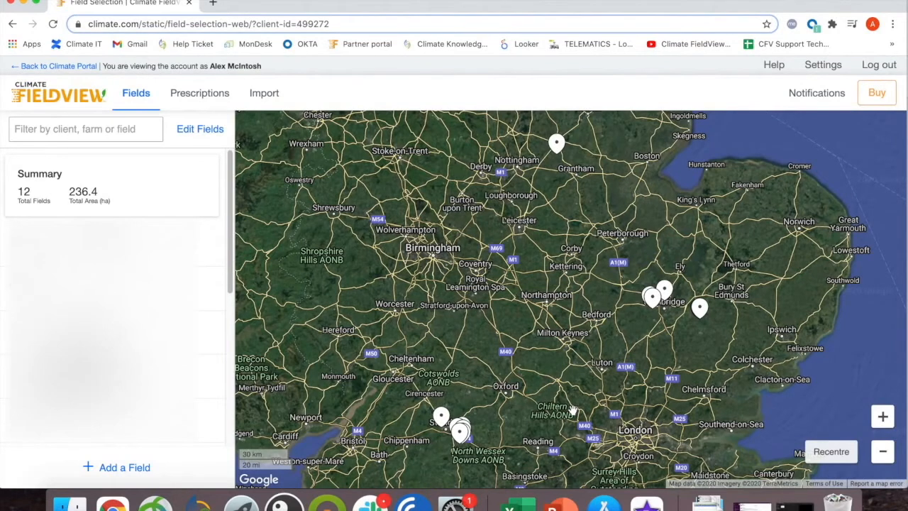
mouse_move(823, 114)
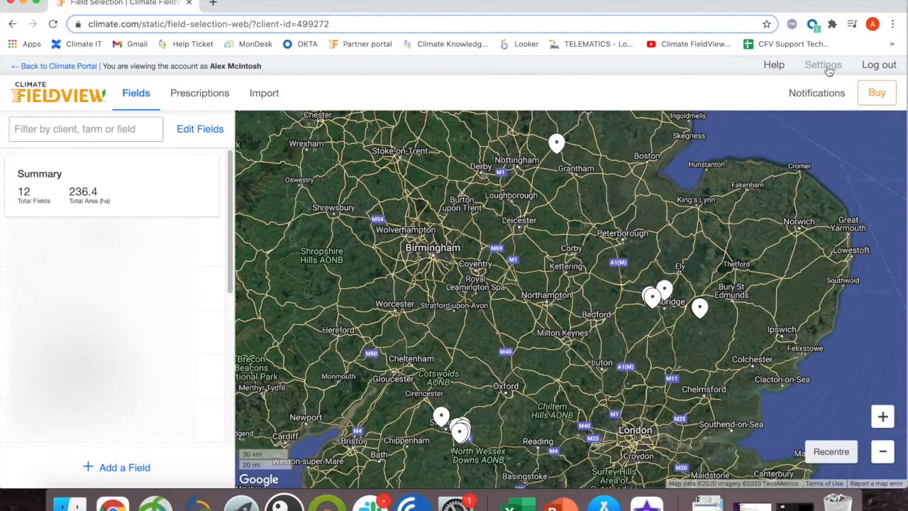
Open the Account page from the Settings dropdown in the top bar
click(823, 64)
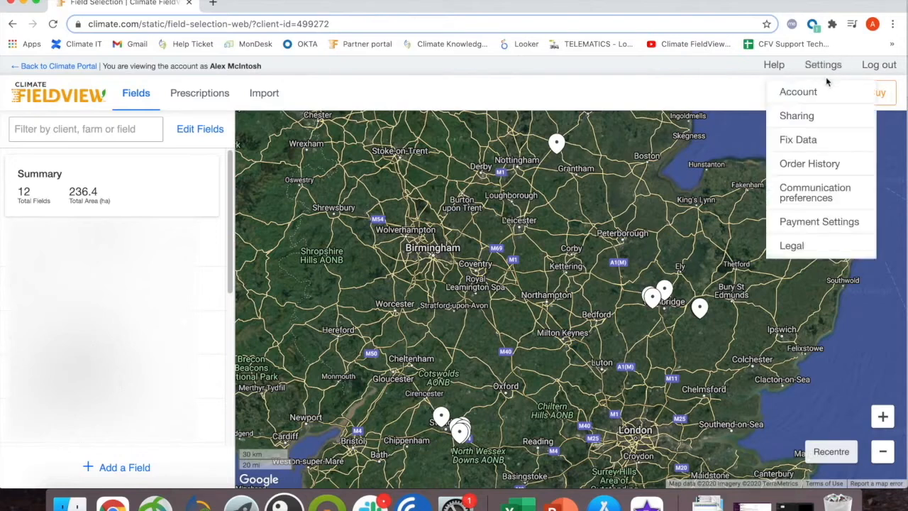
click(797, 91)
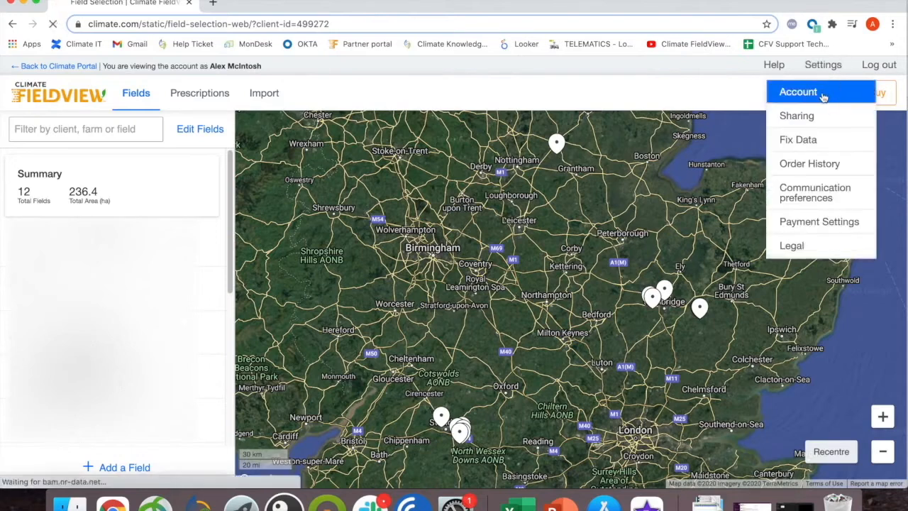
Scroll to Connected Accounts and begin connecting My John Deere
click(797, 91)
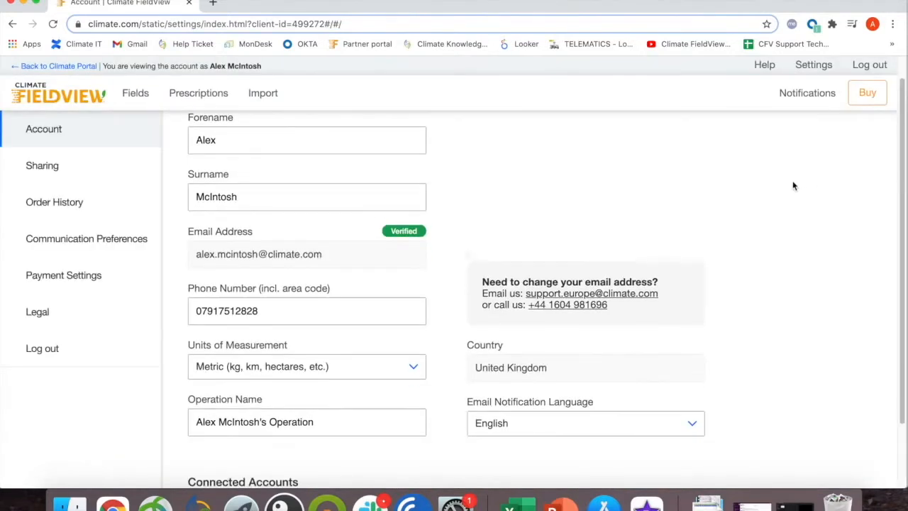
scroll(down, 3)
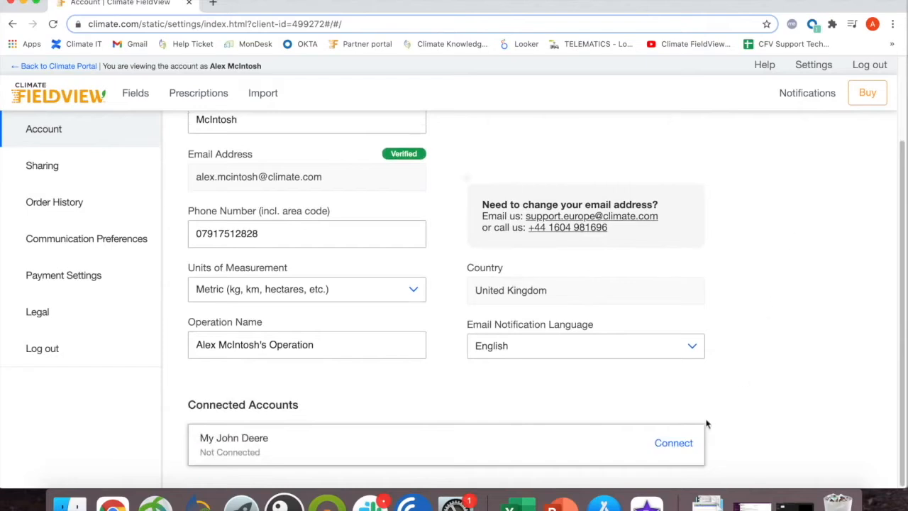
mouse_move(673, 443)
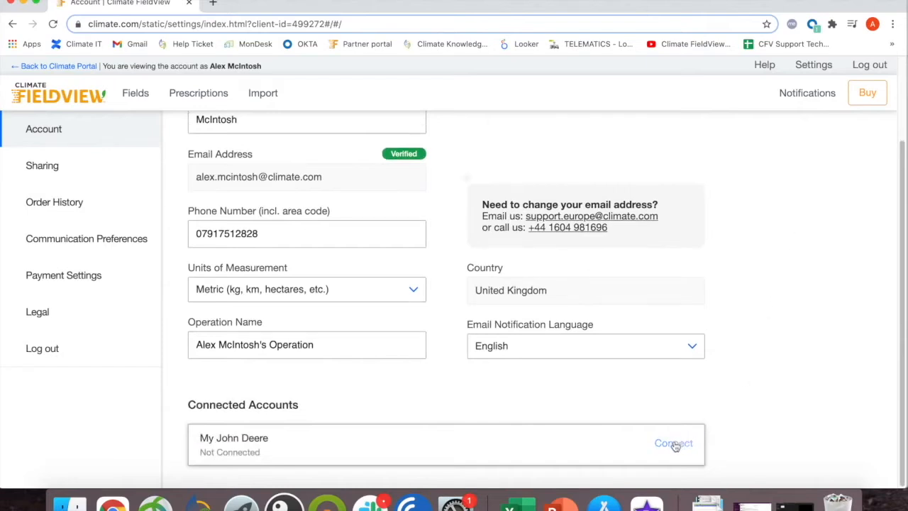
mouse_move(686, 442)
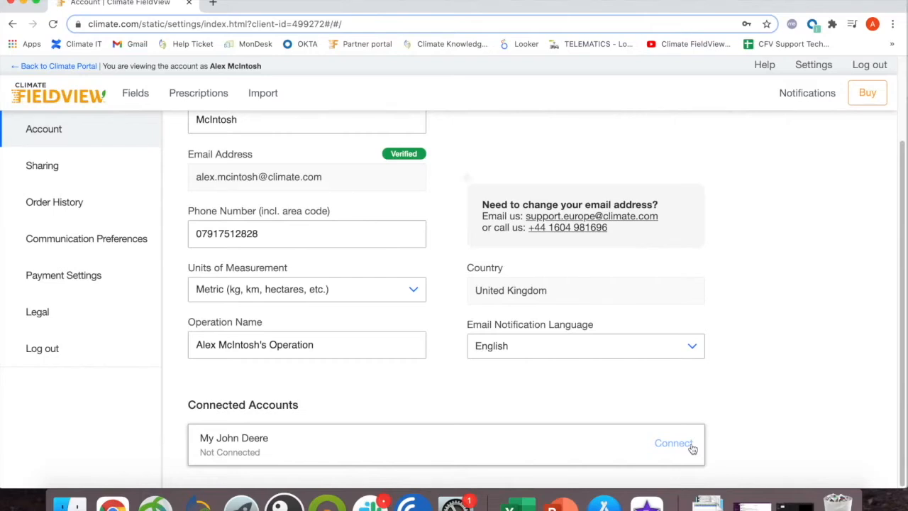
click(673, 443)
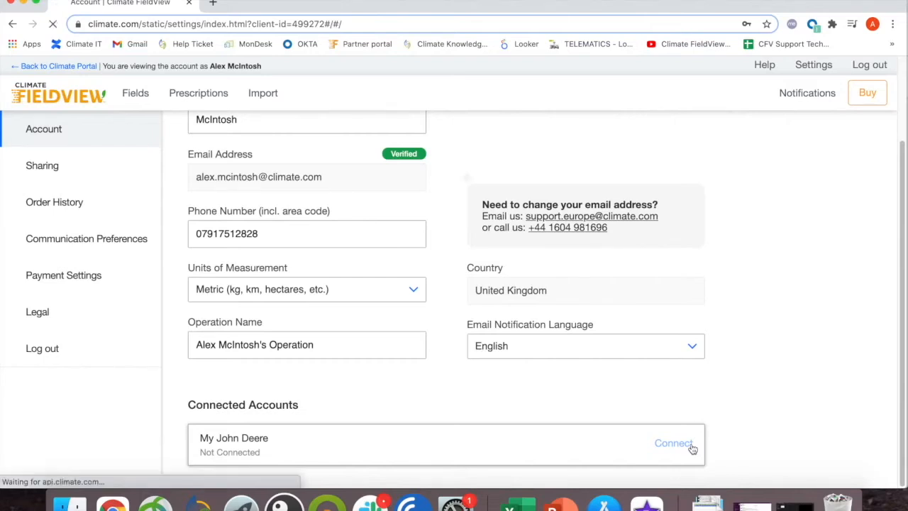
Enter the John Deere username and continue to the password page
click(672, 443)
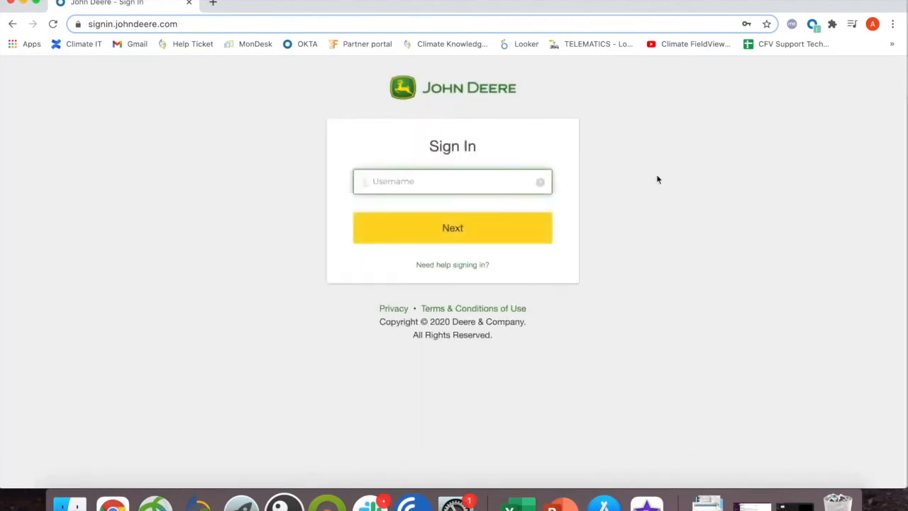
text(A)
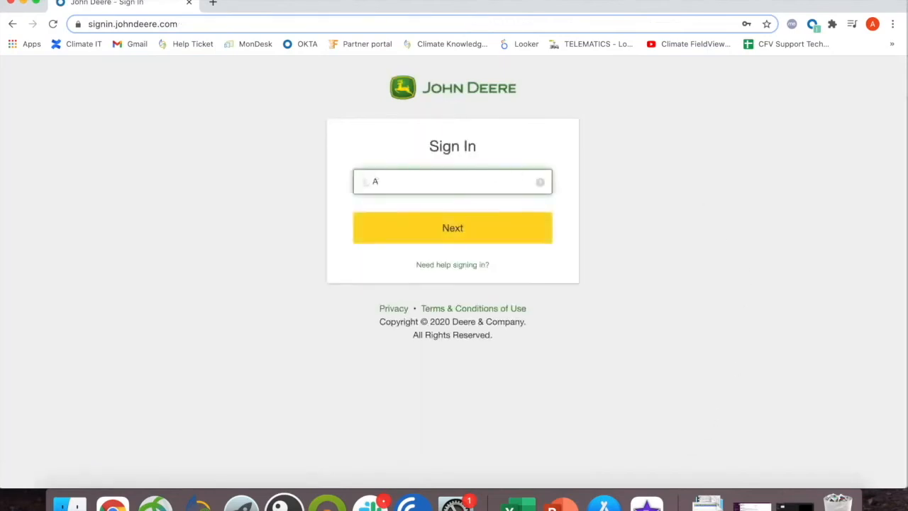
click(453, 228)
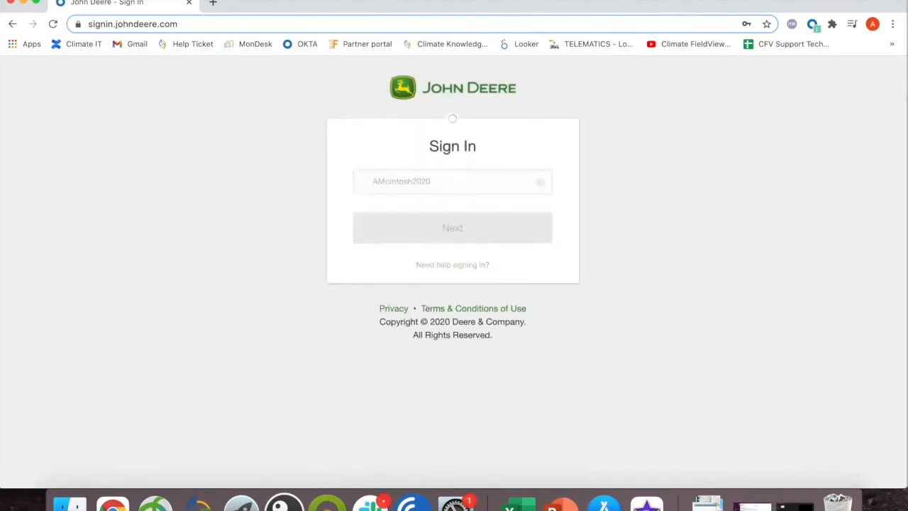
click(452, 228)
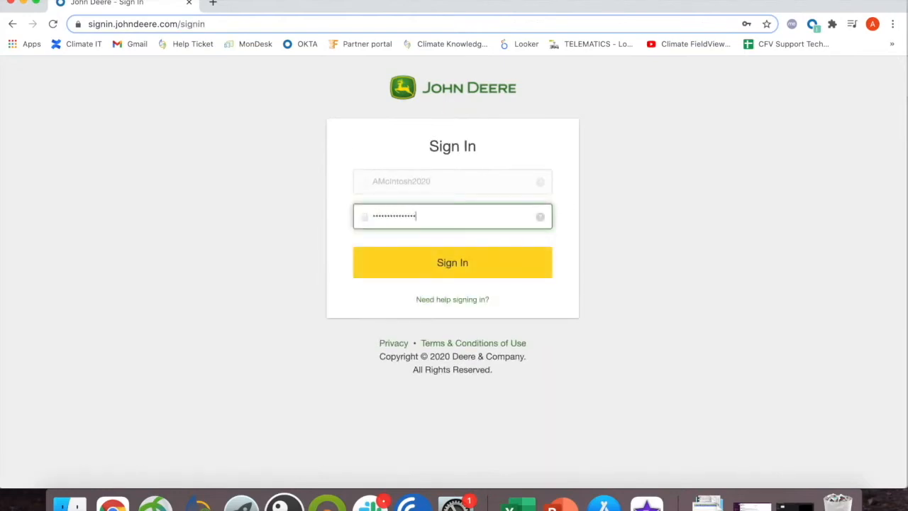
Submit the password and allow Climate access to Operations Center
click(453, 262)
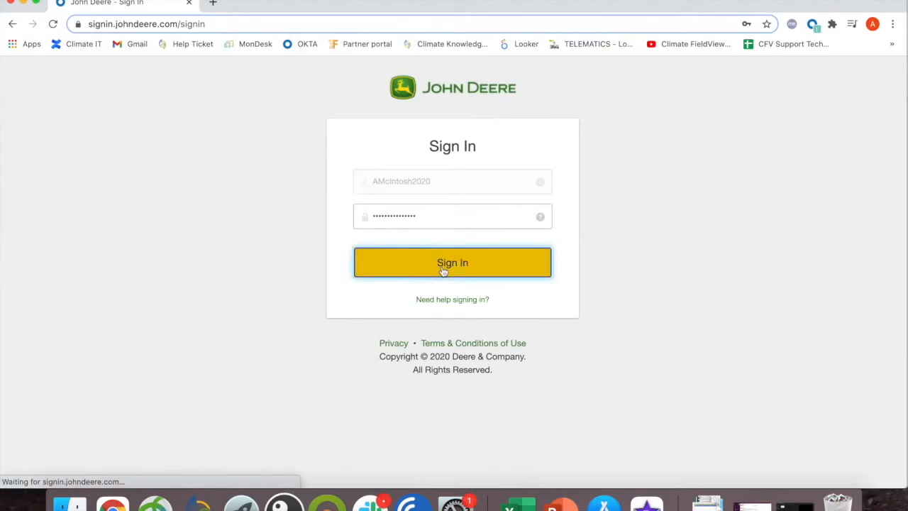
click(452, 262)
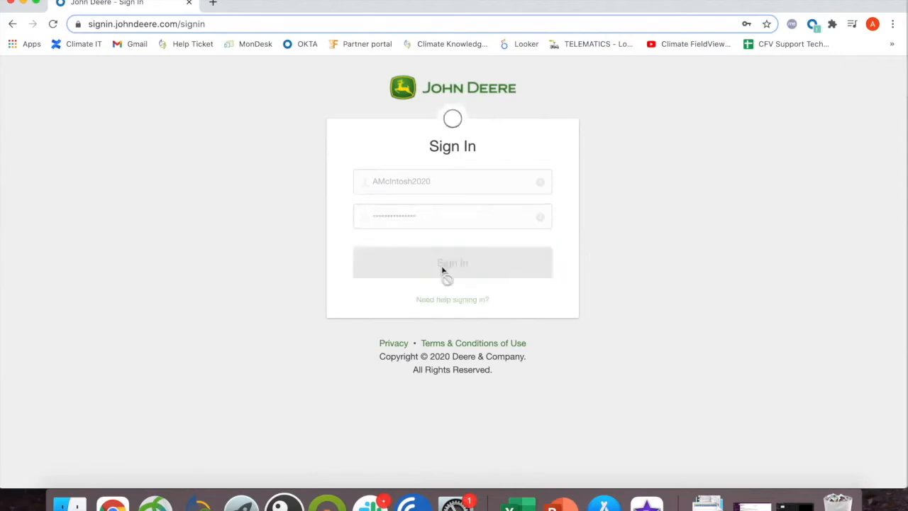
click(452, 262)
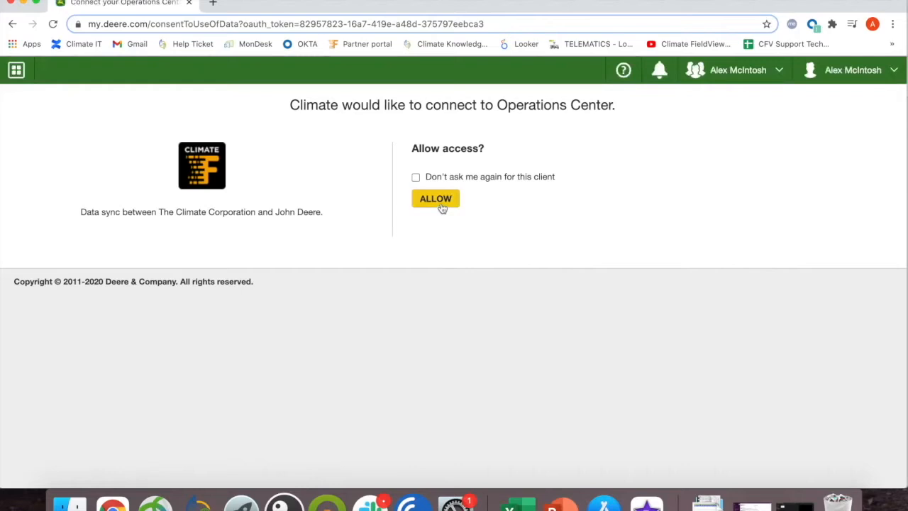
click(435, 198)
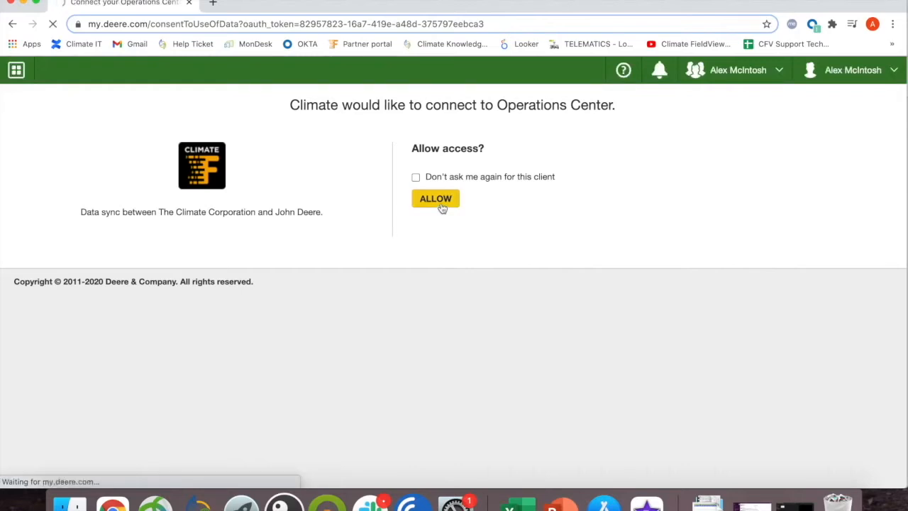
click(435, 198)
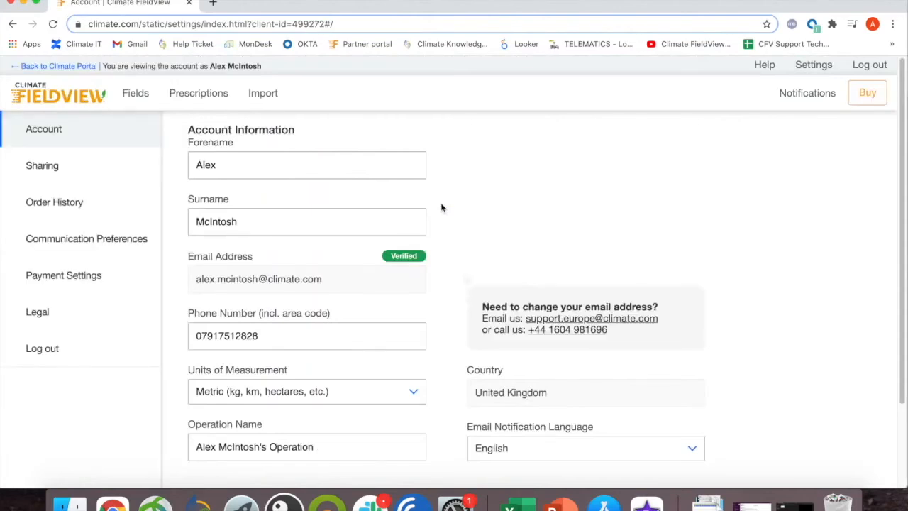
Scroll to Connected Accounts to check My John Deere awaiting first sync
scroll(down, 3)
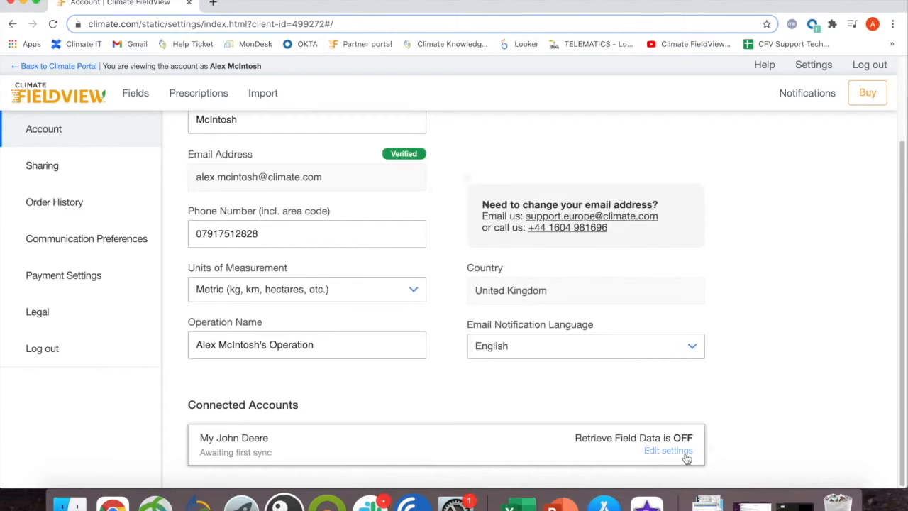
Restart the My John Deere connection from Connected Accounts
click(669, 450)
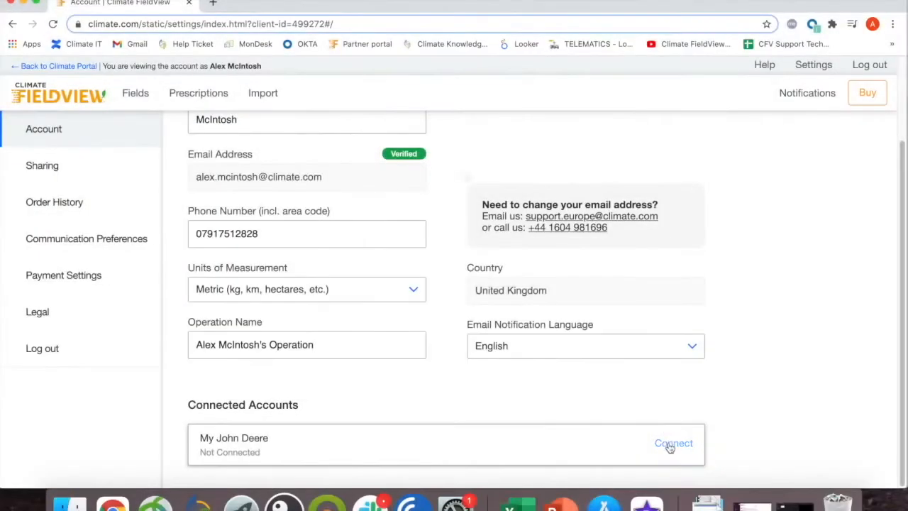
click(673, 442)
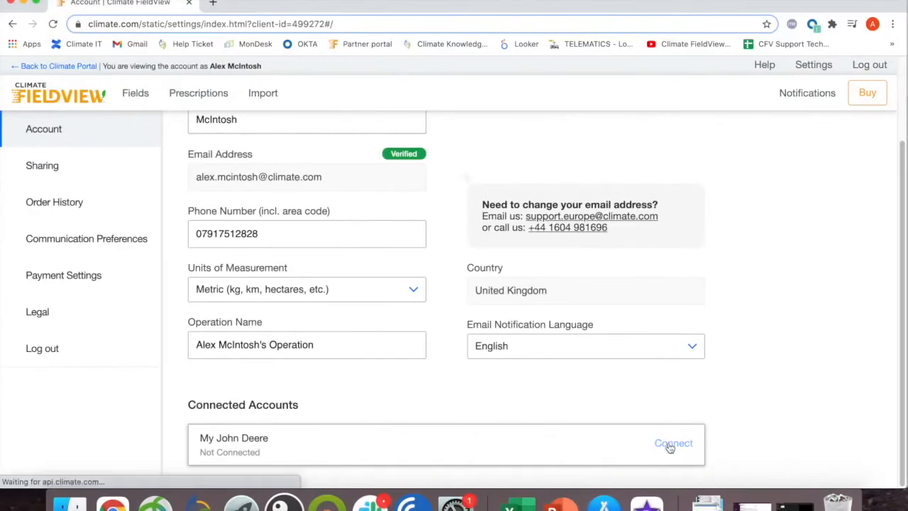
click(672, 443)
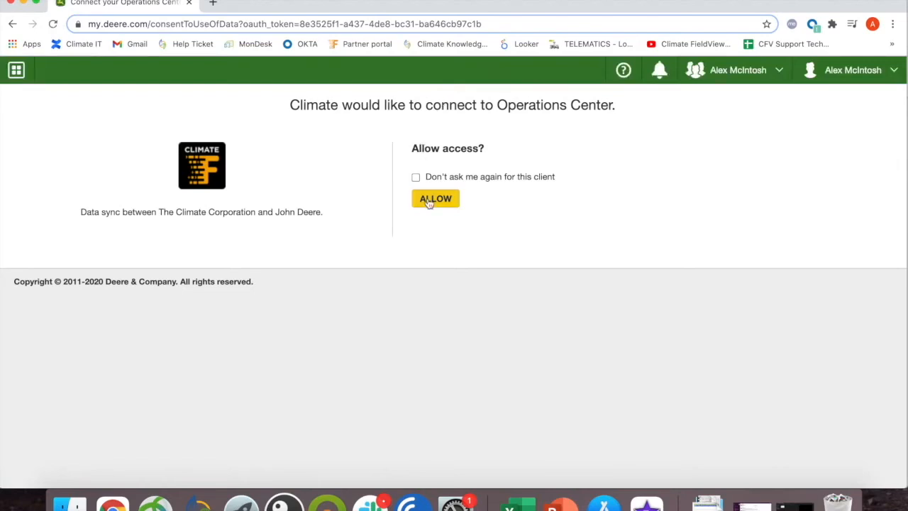
Allow Climate into Operations Center on the John Deere consent page
click(435, 197)
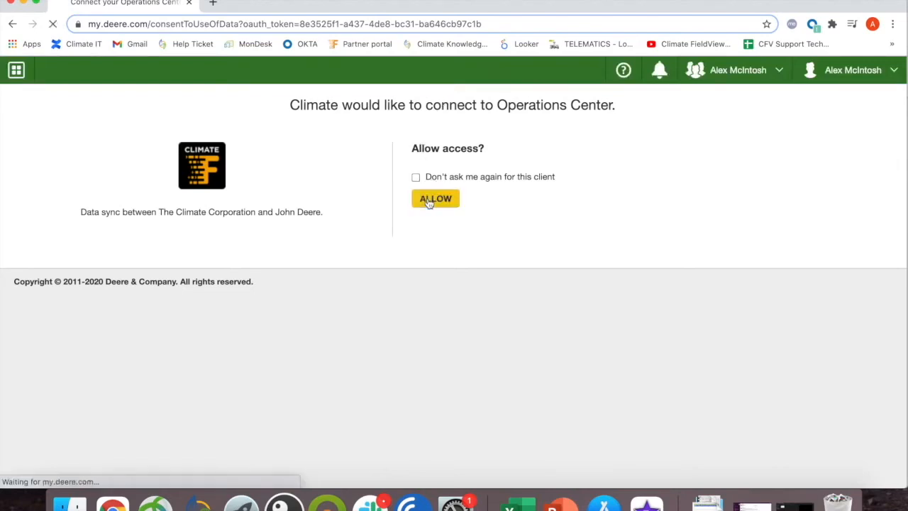
click(435, 198)
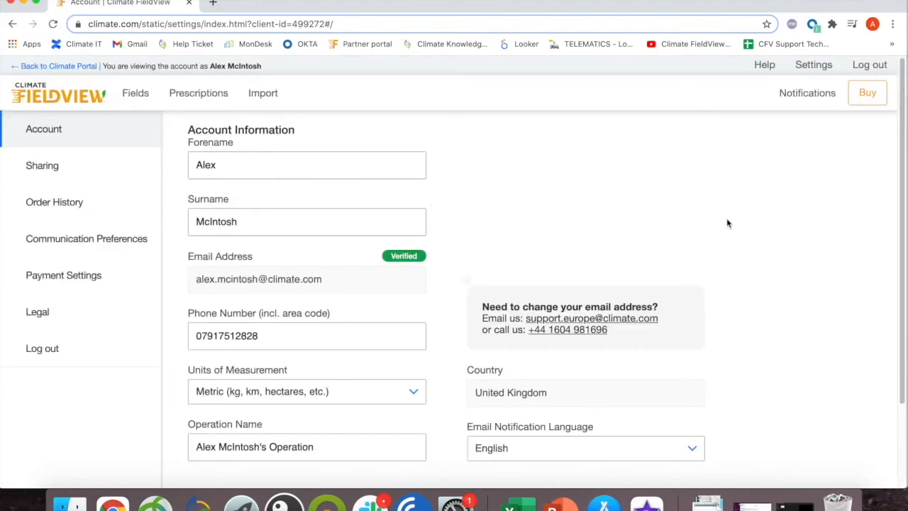
Scroll to Connected Accounts to confirm My John Deere awaits first sync
scroll(down, 3)
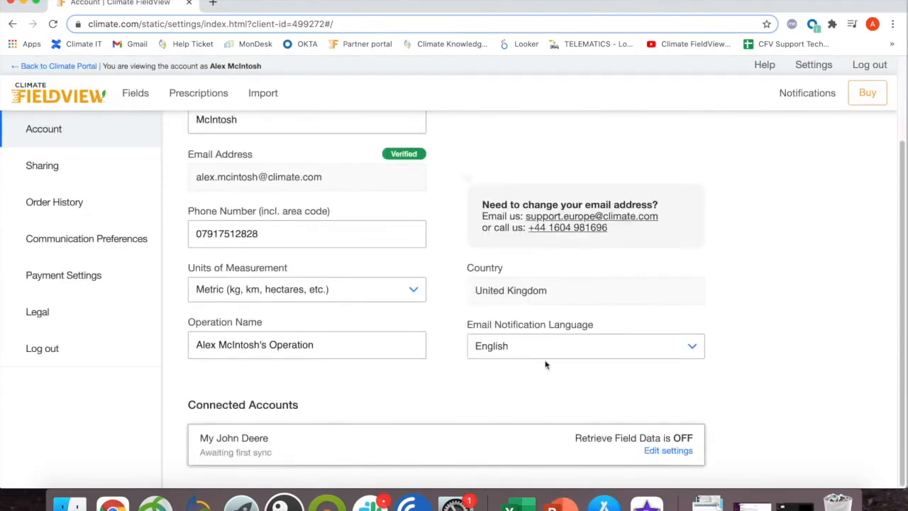
mouse_move(667, 450)
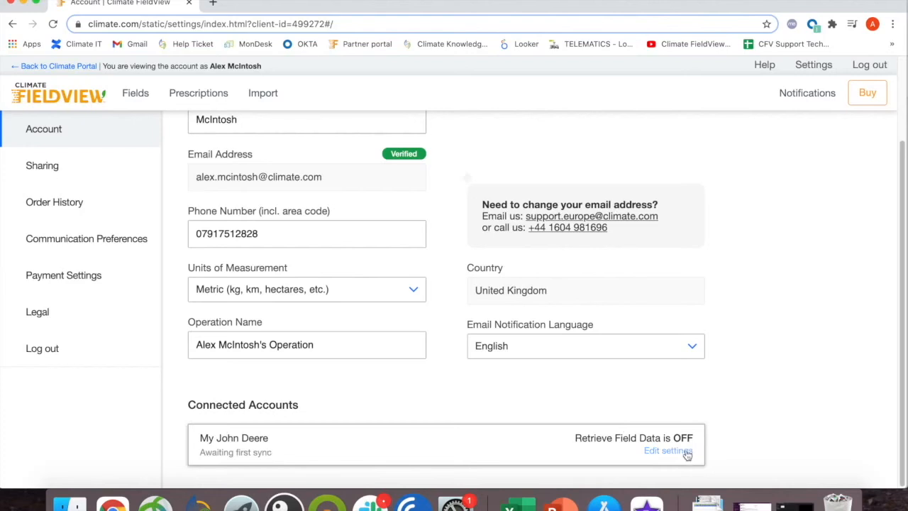
Set My John Deere Retrieve Field Data to ON for all organisations and save
click(663, 450)
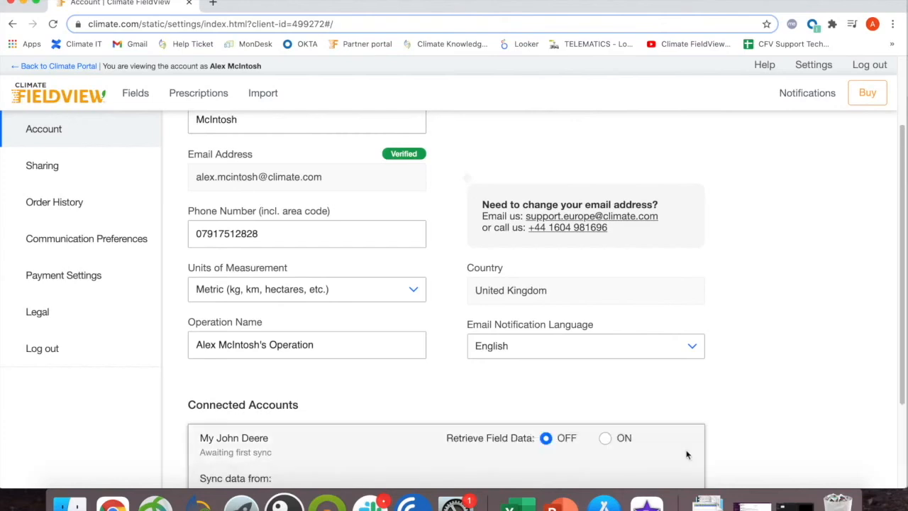
scroll(down, 3)
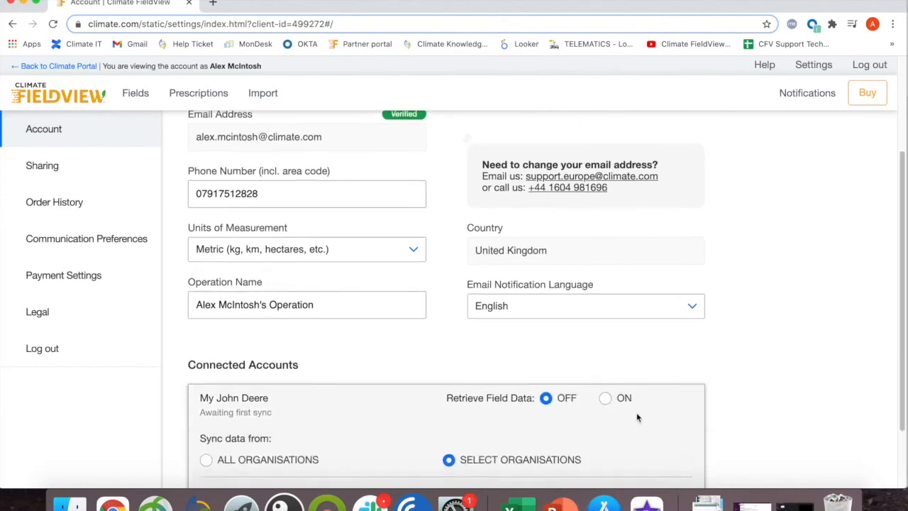
click(605, 398)
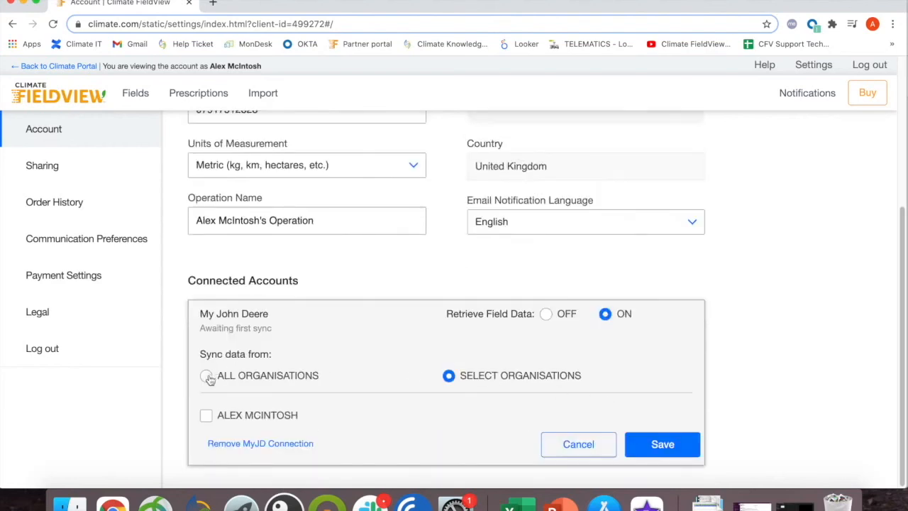
click(206, 375)
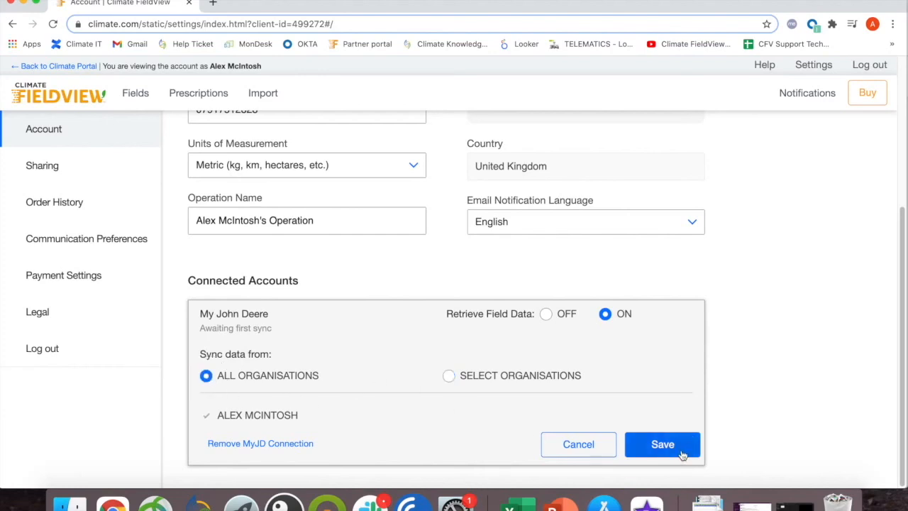
click(662, 445)
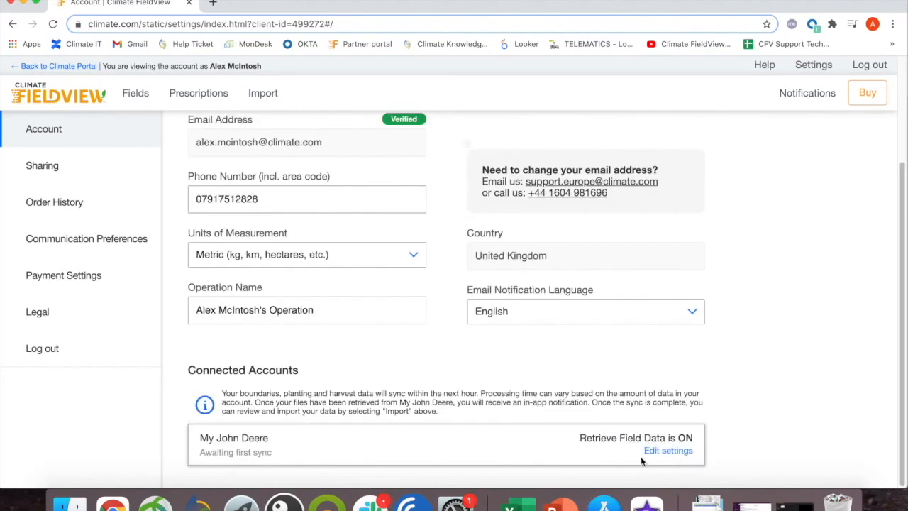